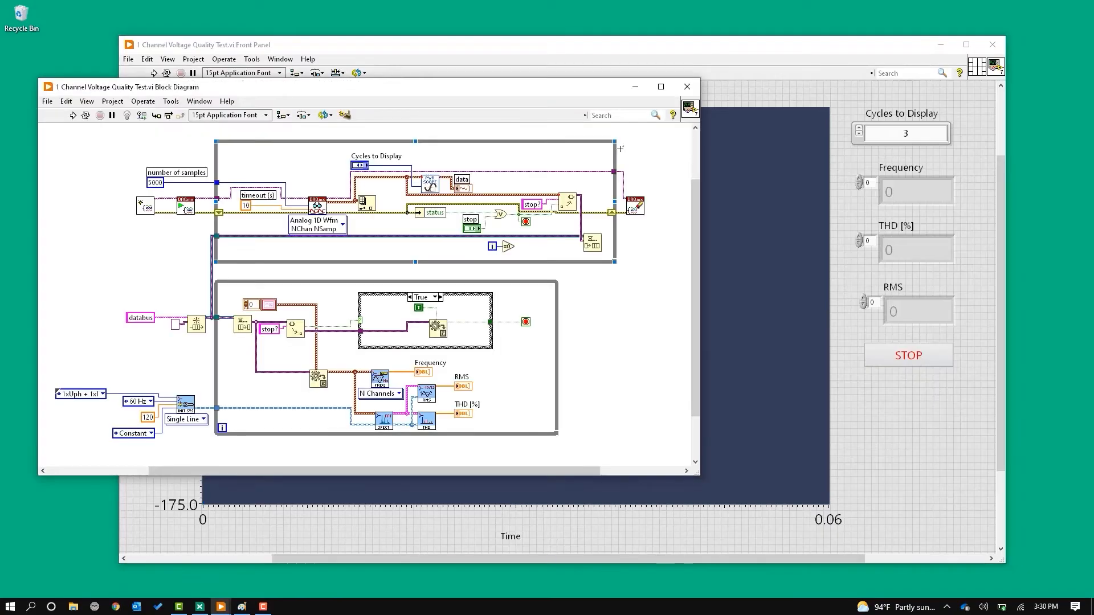
mouse_move(615, 152)
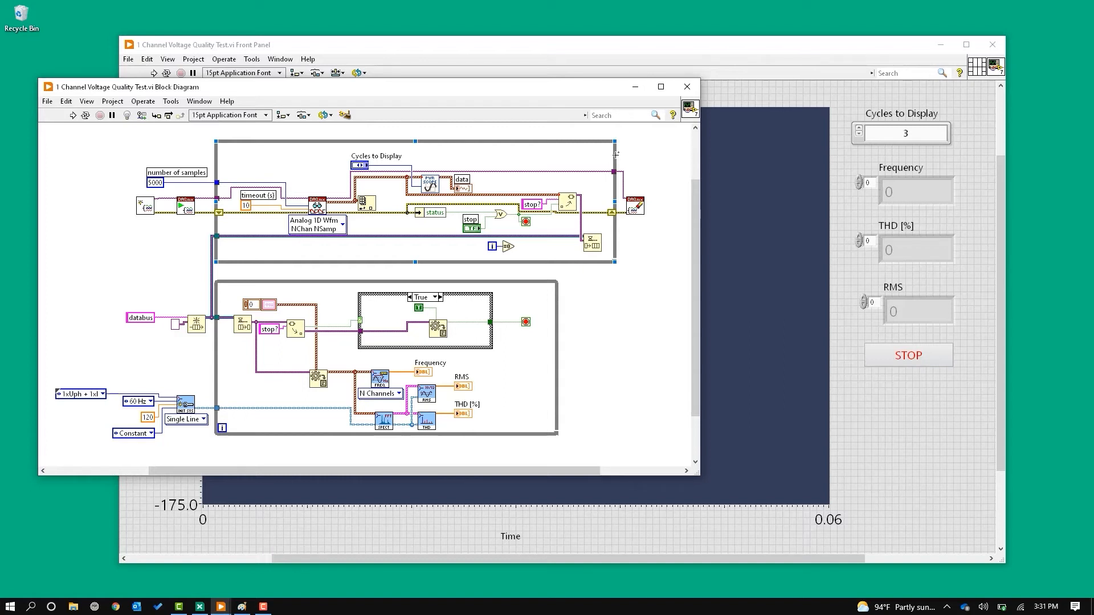
mouse_move(627, 175)
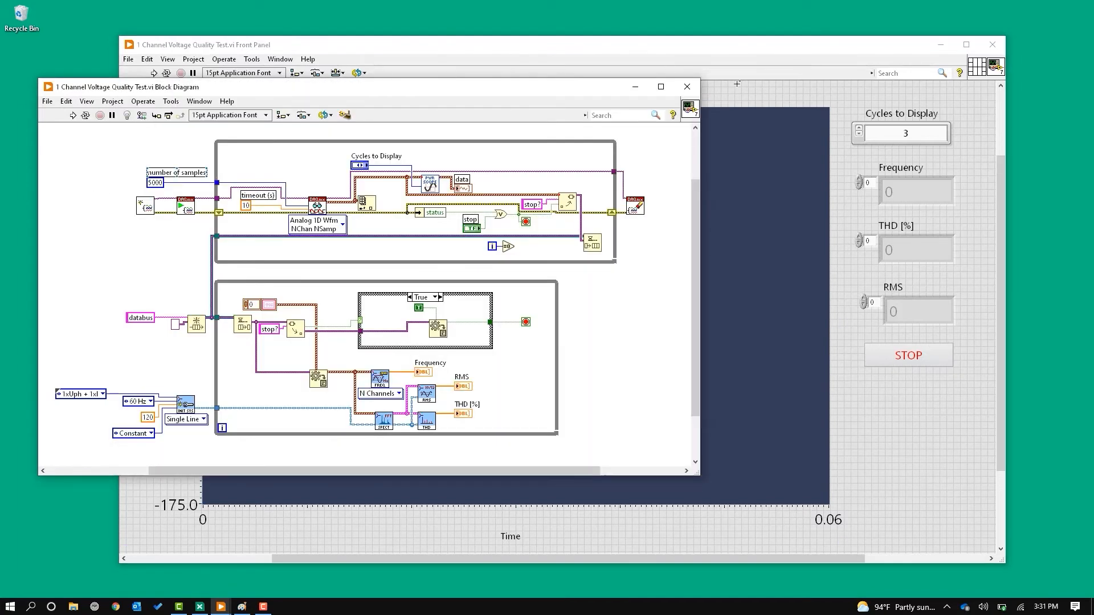
Close the block diagram, start the voltage quality test, and reduce displayed cycles from 3 to 2.
click(686, 86)
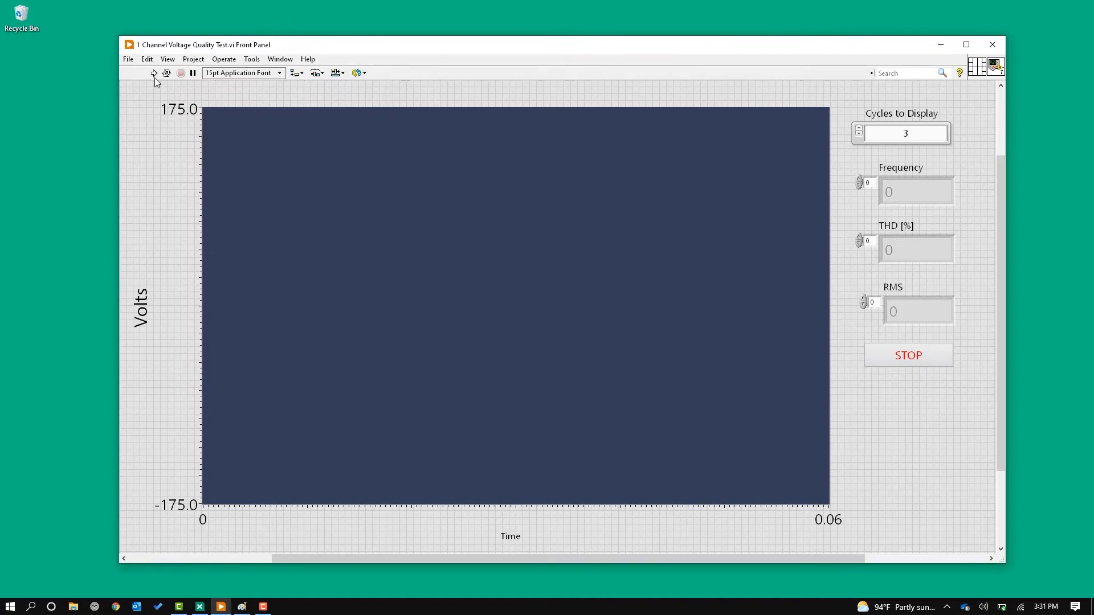
click(152, 72)
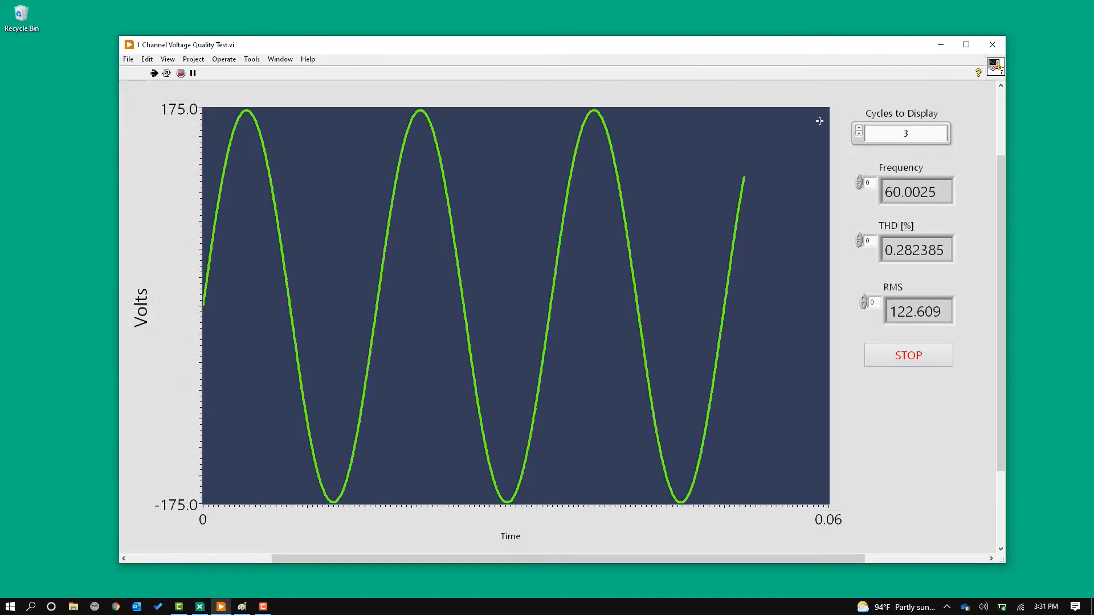
click(859, 137)
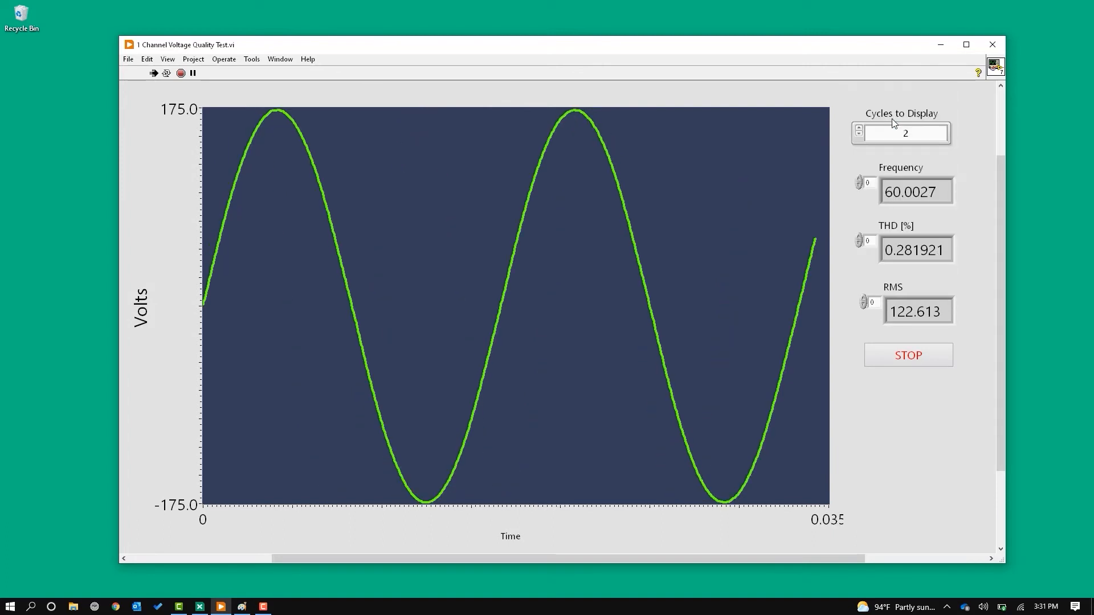